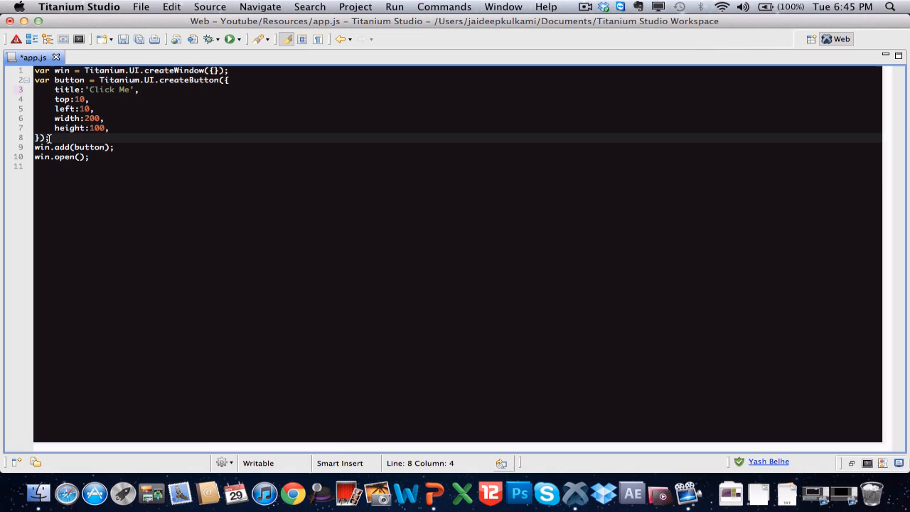
Step: Write button.addEventListener('click', function(e) after the button definition in app.js
{"action": "type", "text": "button.addEventListener('click' , function(e)"}
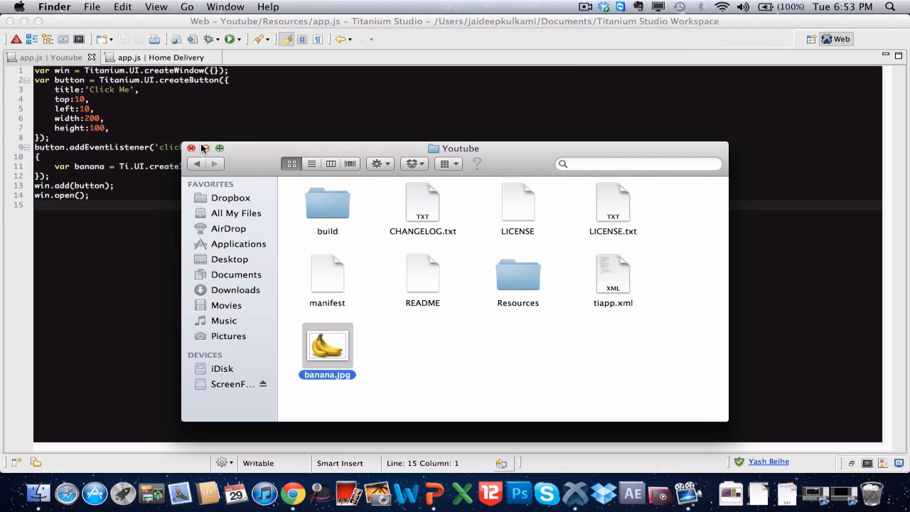
Step: Close the Youtube project folder window in Finder once banana.jpg is inside it
{"action": "left_click", "coordinate": [206, 148]}
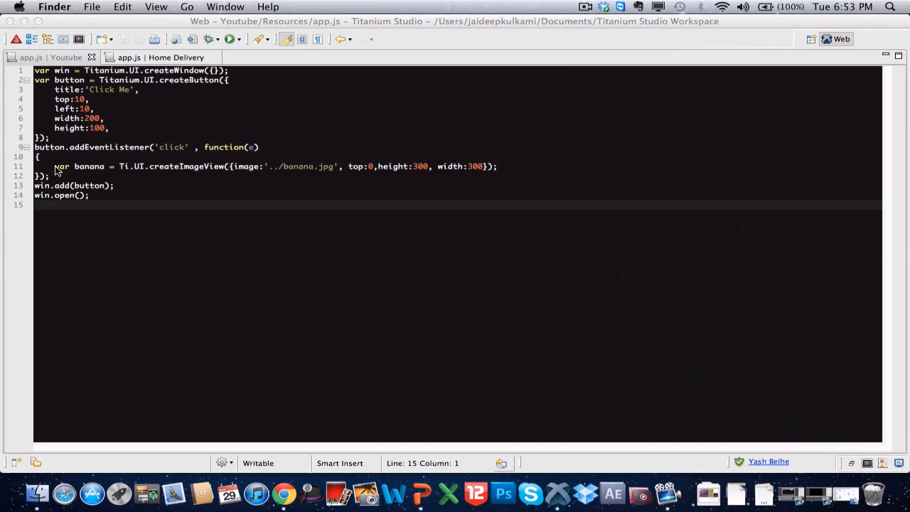
{"action": "mouse_move", "coordinate": [150, 169]}
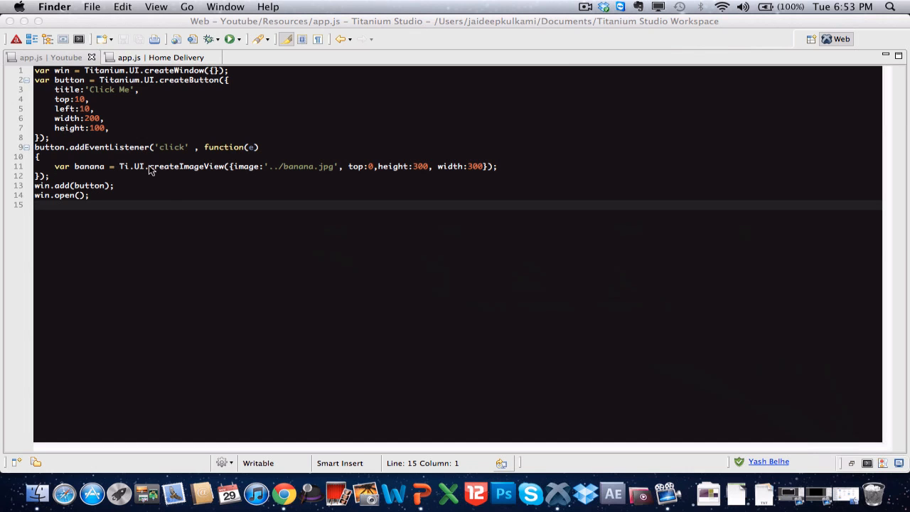
{"action": "mouse_move", "coordinate": [255, 175]}
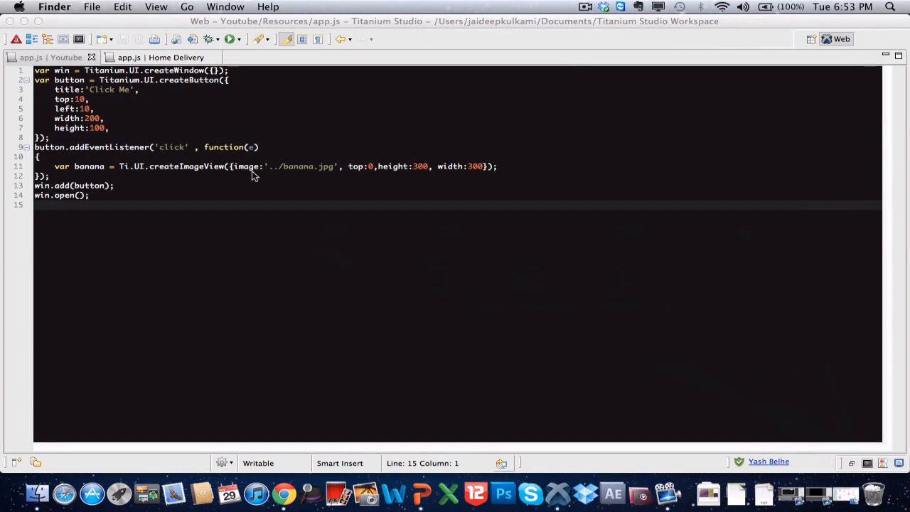
{"action": "mouse_move", "coordinate": [221, 173]}
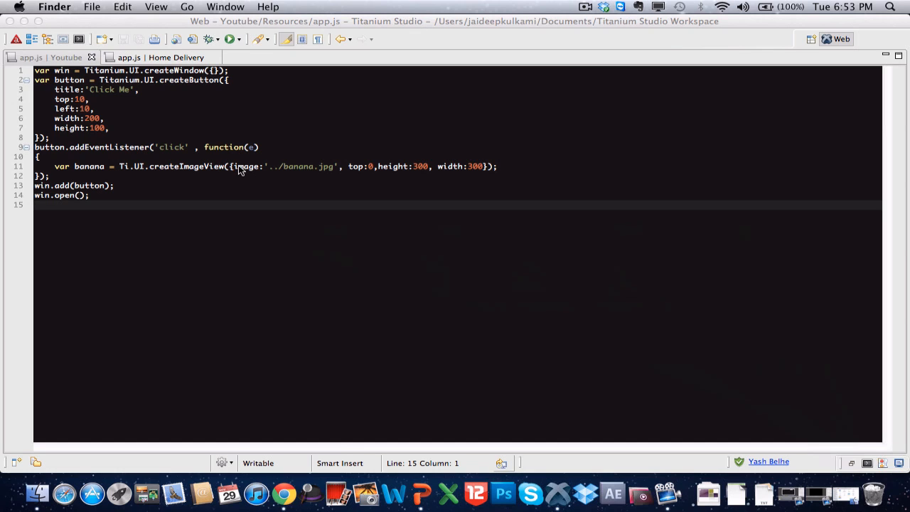
{"action": "mouse_move", "coordinate": [315, 176]}
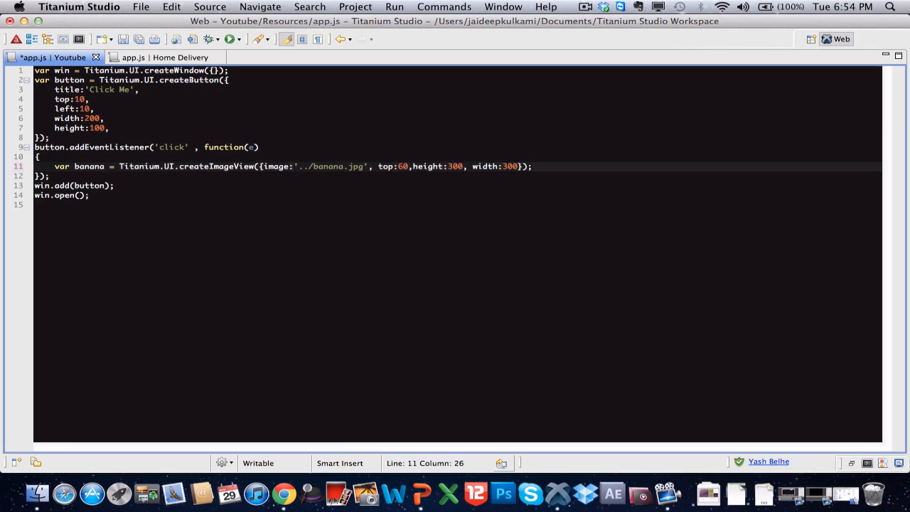
Step: Shorten Titanium to Ti in the banana image view line 11
{"action": "left_click", "coordinate": [161, 166]}
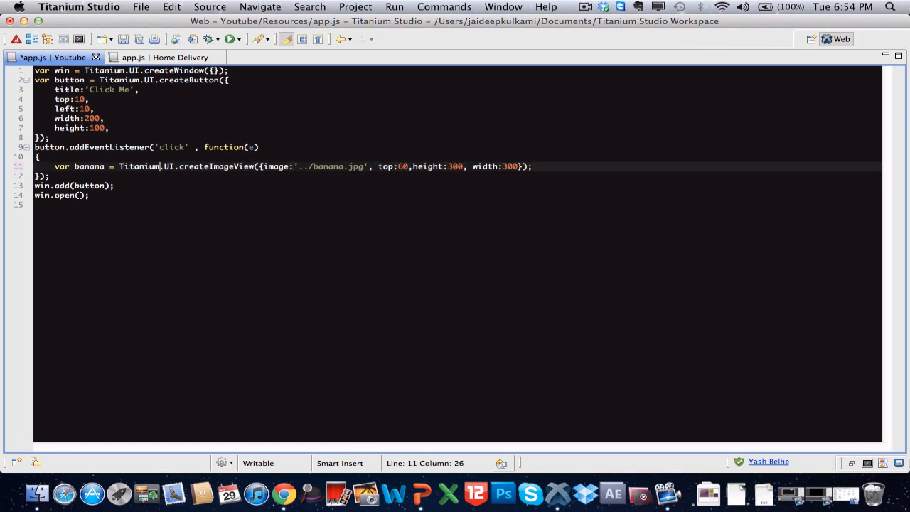
{"action": "key", "text": "BackSpace"}
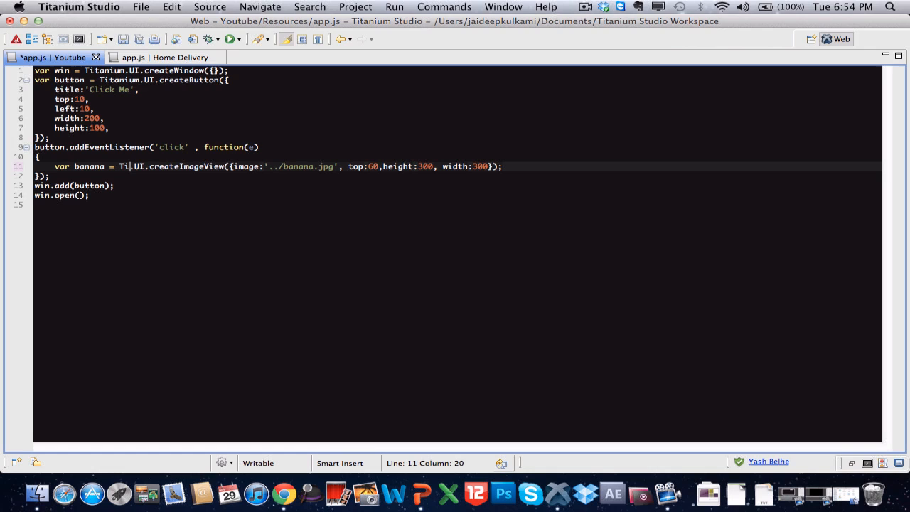
{"action": "mouse_move", "coordinate": [297, 147]}
{"action": "type", "text": "."}
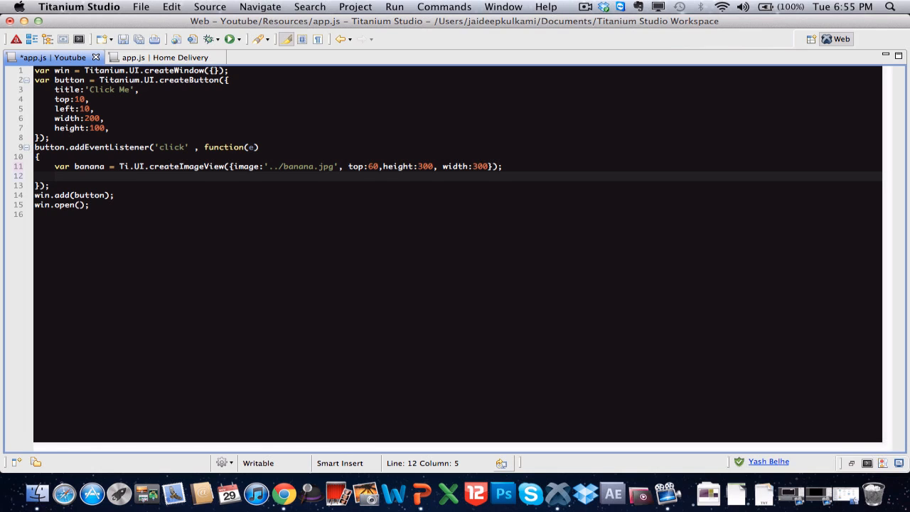
Step: Add win.add(banana); inside the click handler so the image joins the window
{"action": "type", "text": "q"}
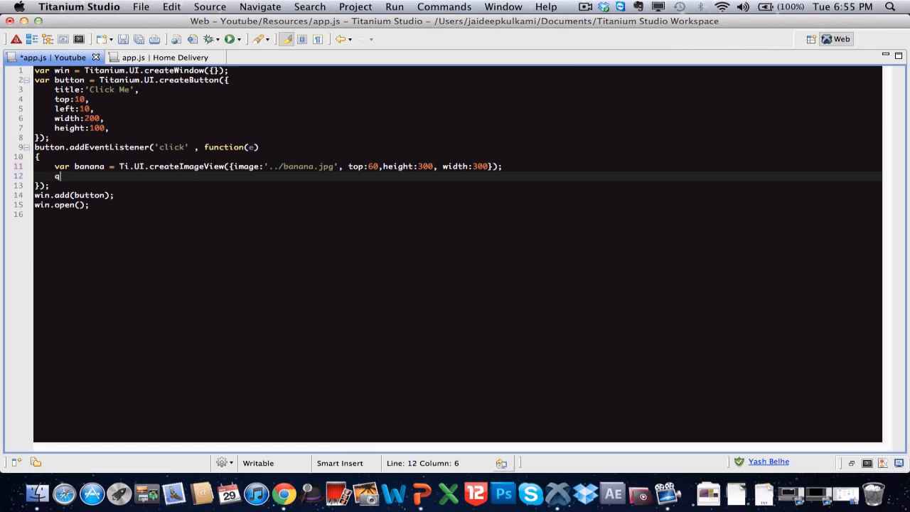
{"action": "type", "text": "in"}
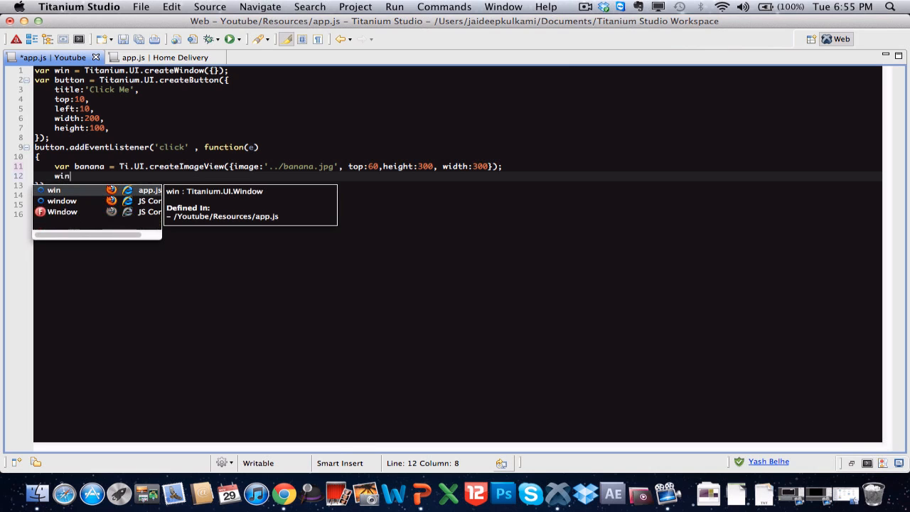
{"action": "type", "text": ".add"}
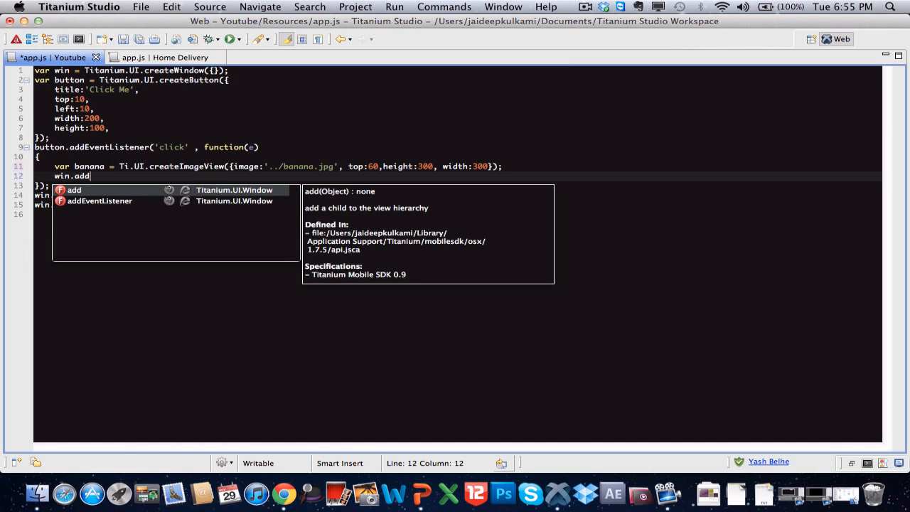
{"action": "type", "text": "(banana"}
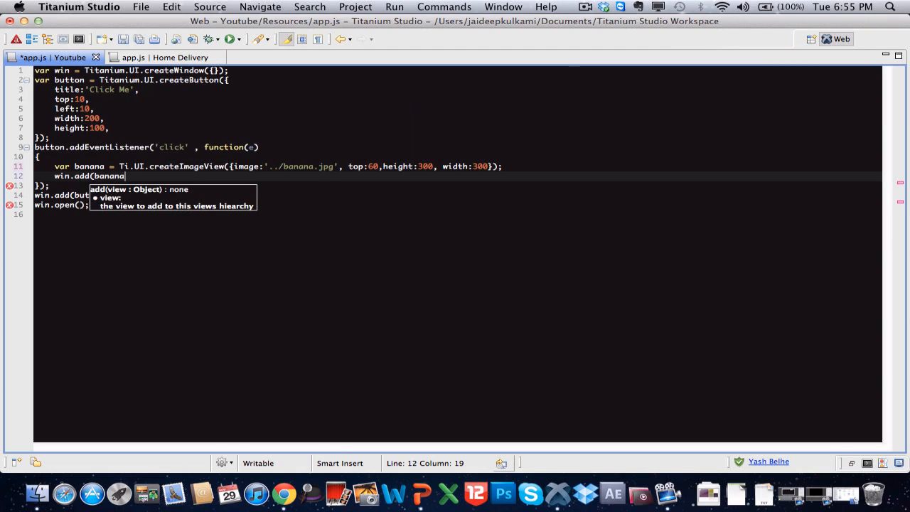
{"action": "type", "text": ");"}
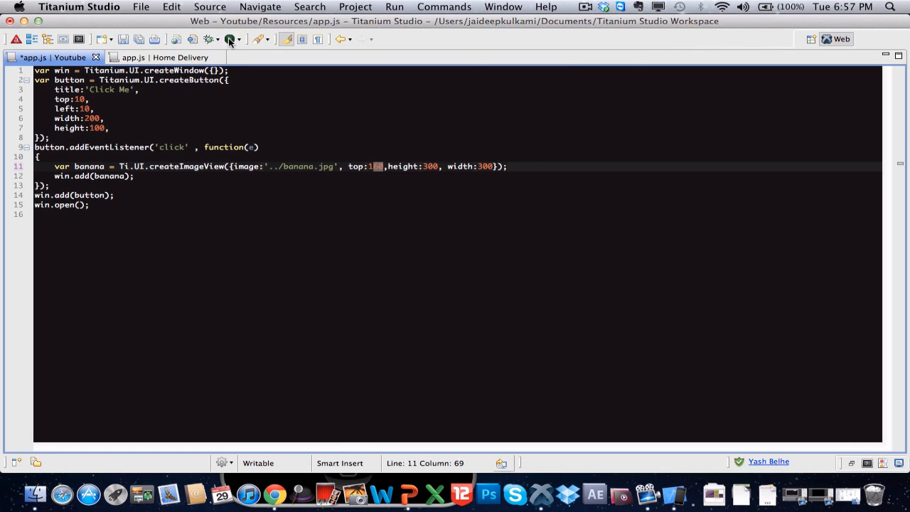
Step: Run the app in the iPhone Simulator and tap Click Me to show the banana
{"action": "left_click", "coordinate": [229, 39]}
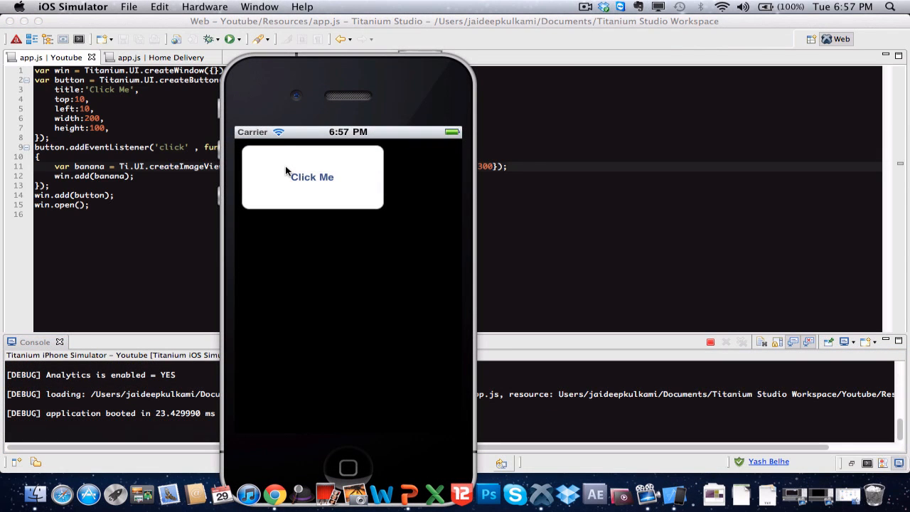
{"action": "left_click", "coordinate": [311, 177]}
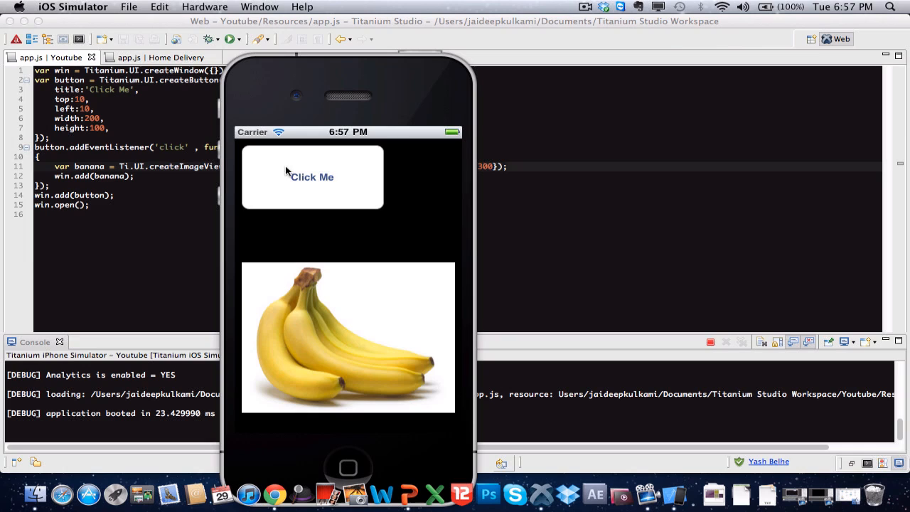